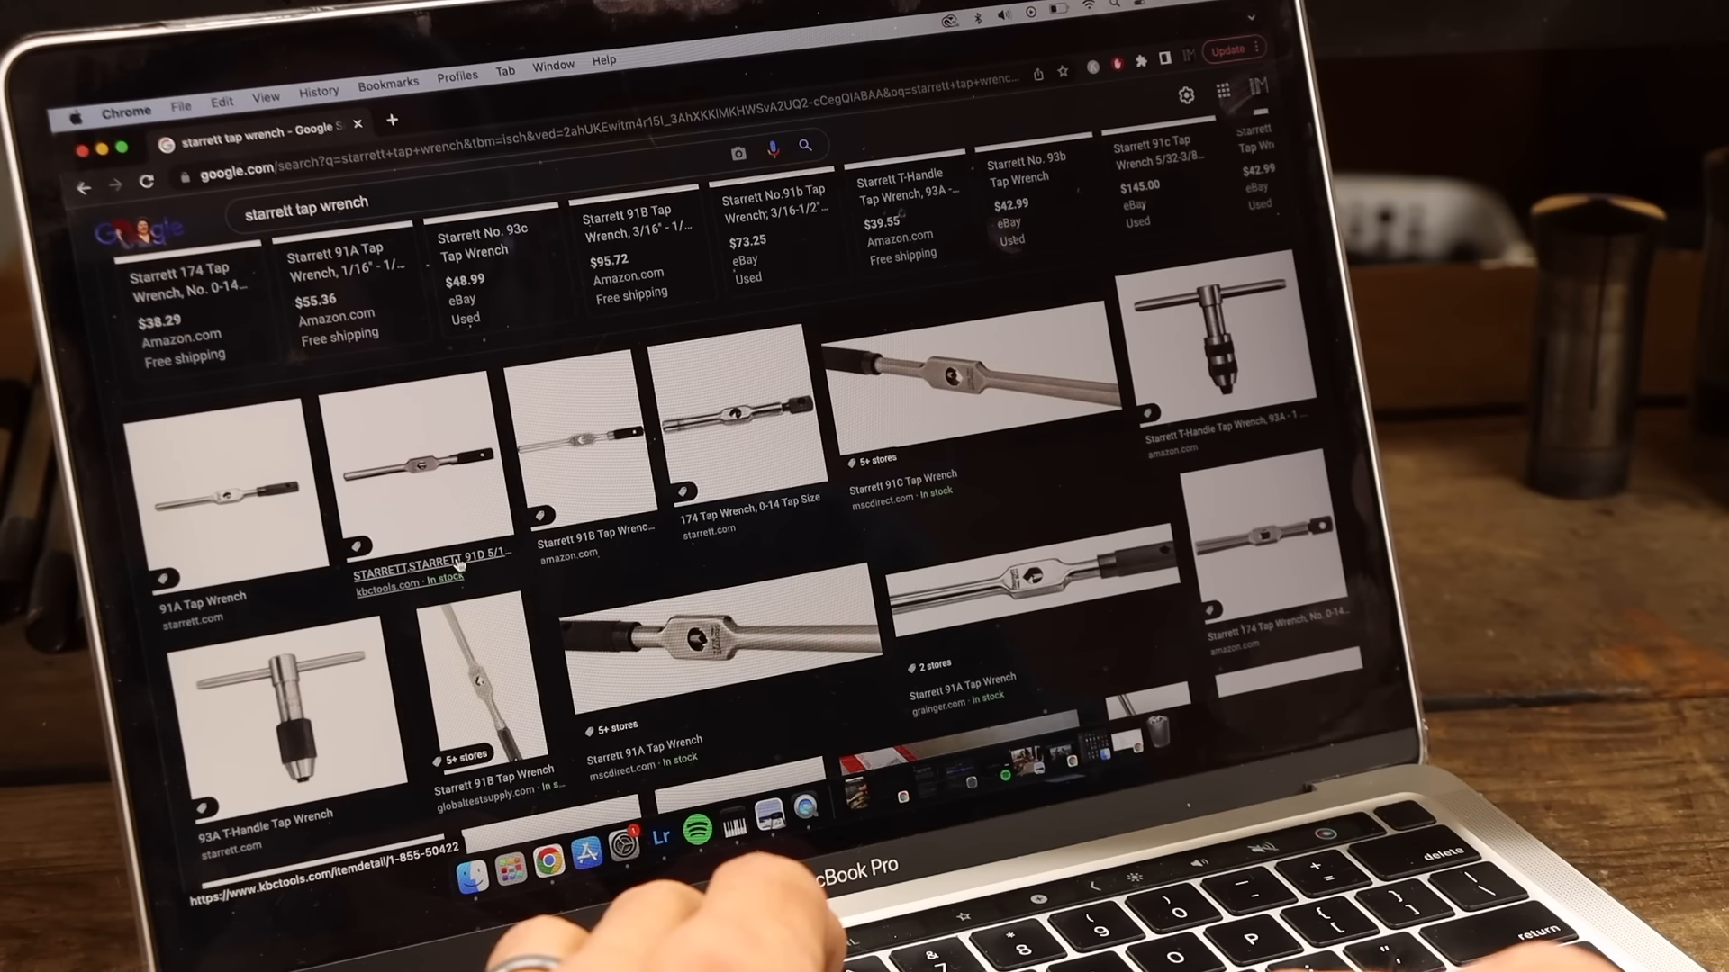
{"action": "scroll", "scroll_direction": "down", "scroll_amount": 3}
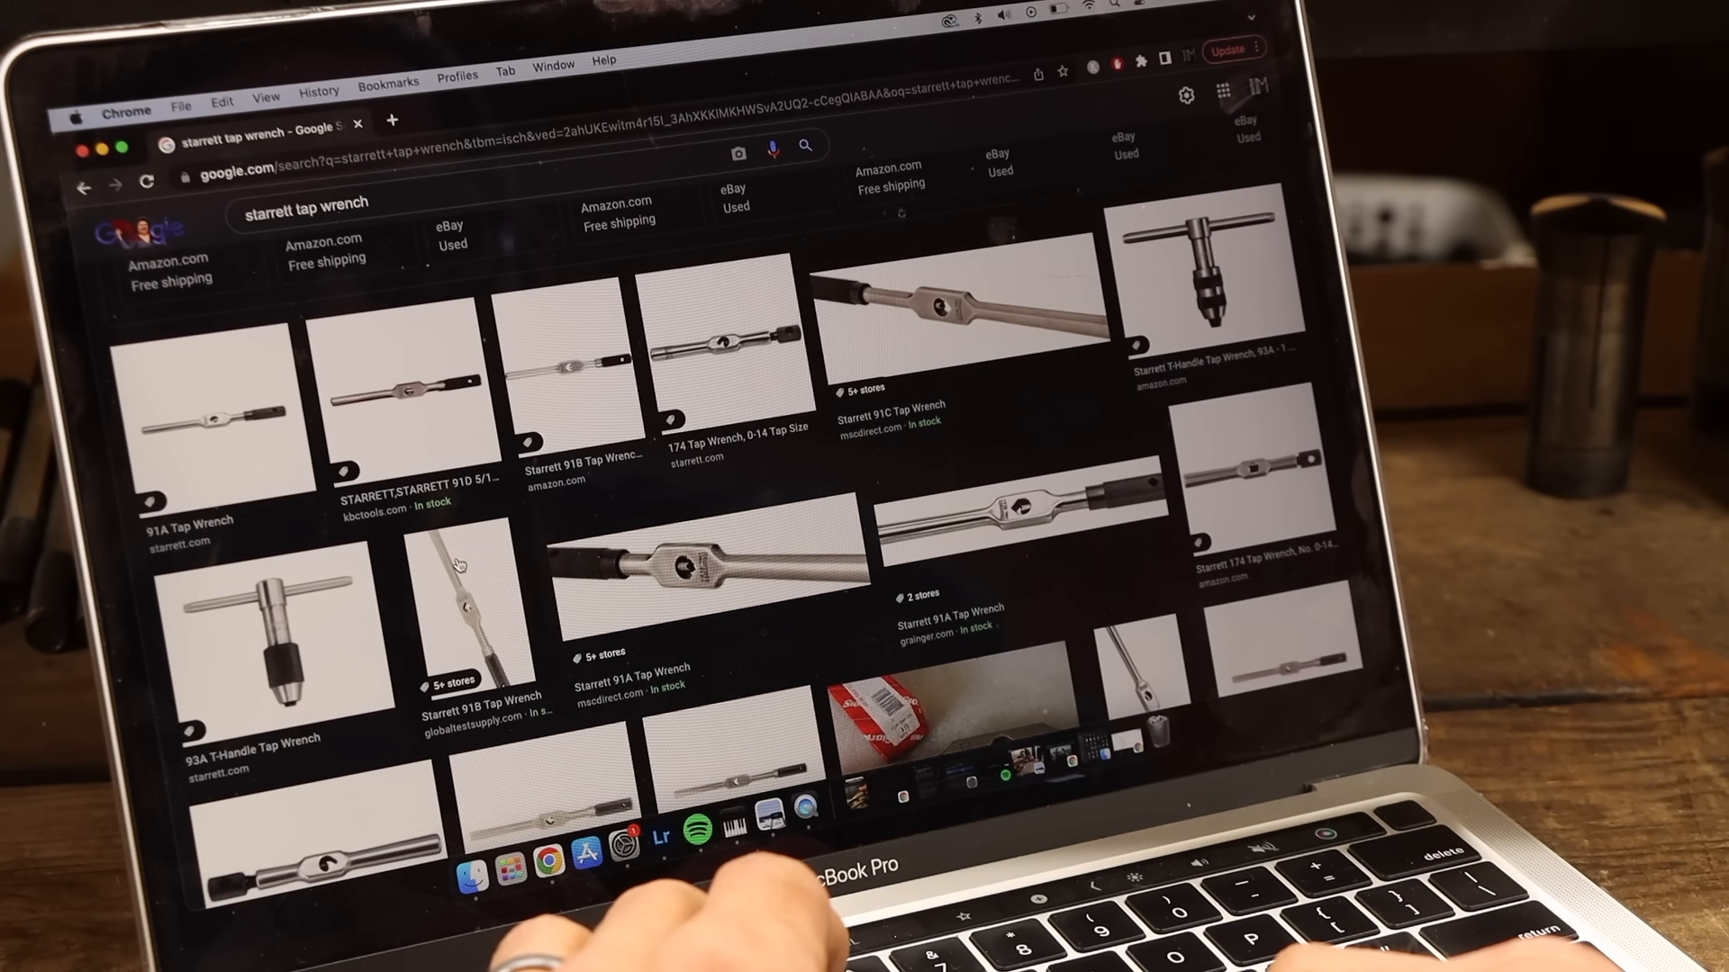